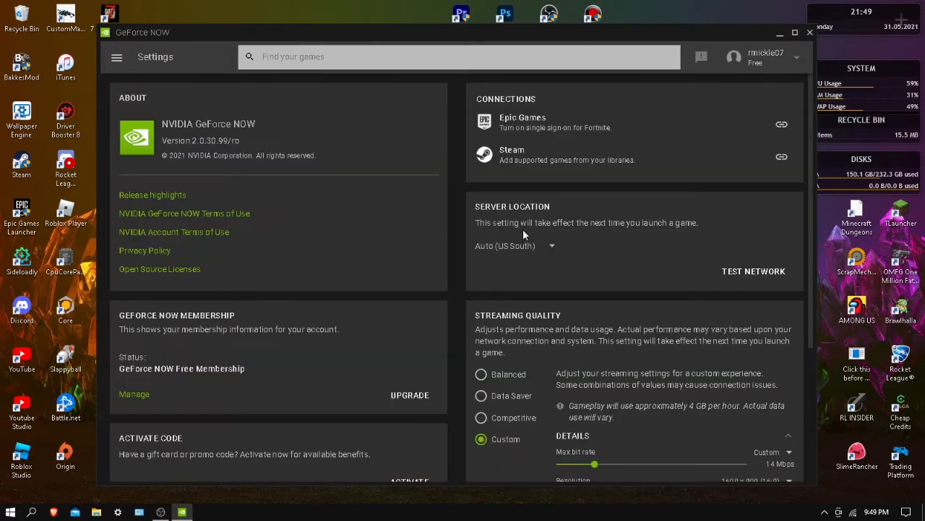
mouse_move(524, 231)
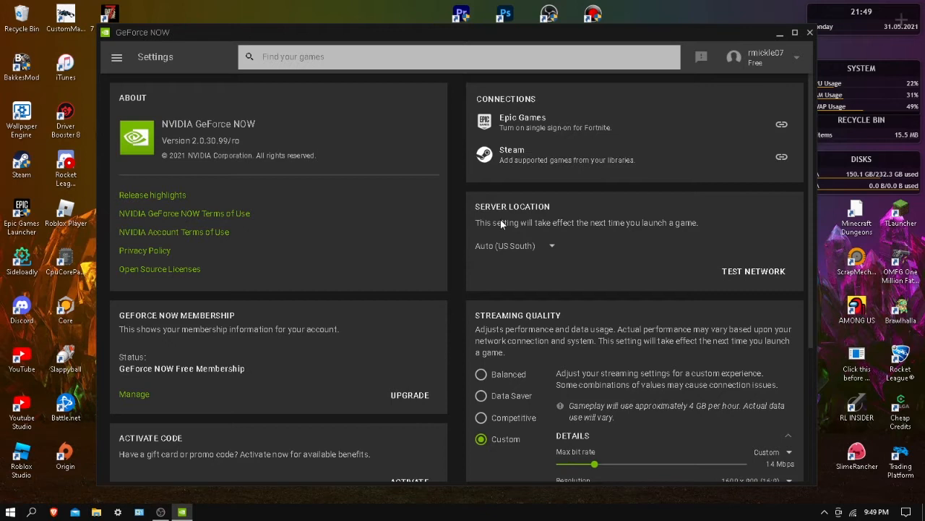
Browse the Server Location dropdown options and keep the server location on Auto.
left_click(515, 245)
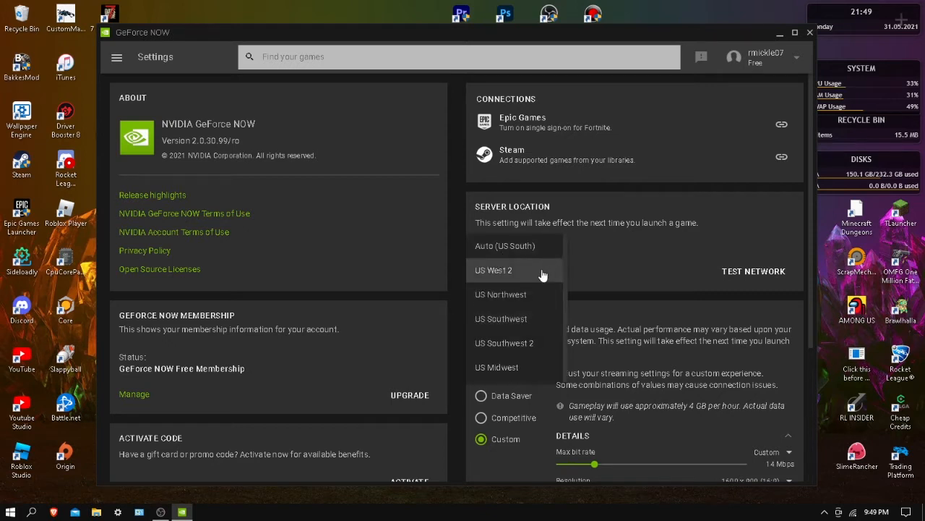
scroll("down", 3)
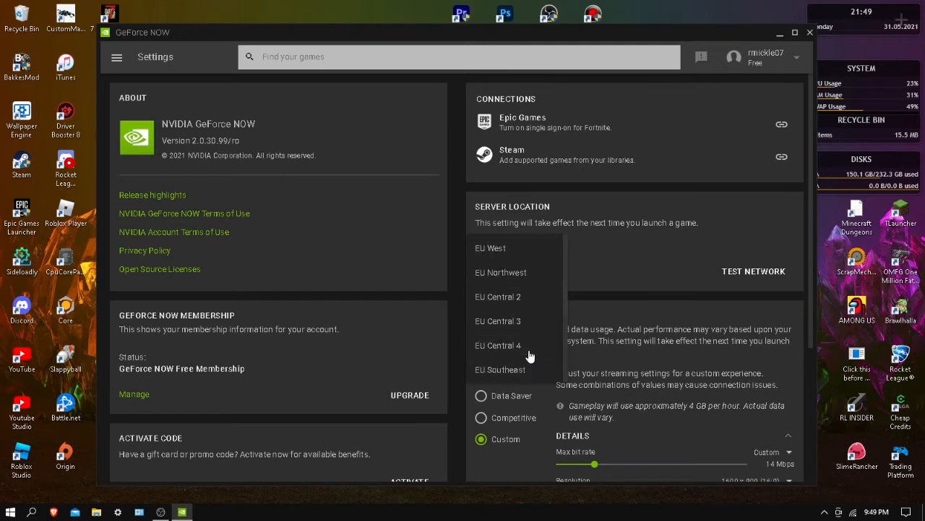
scroll("down", 3)
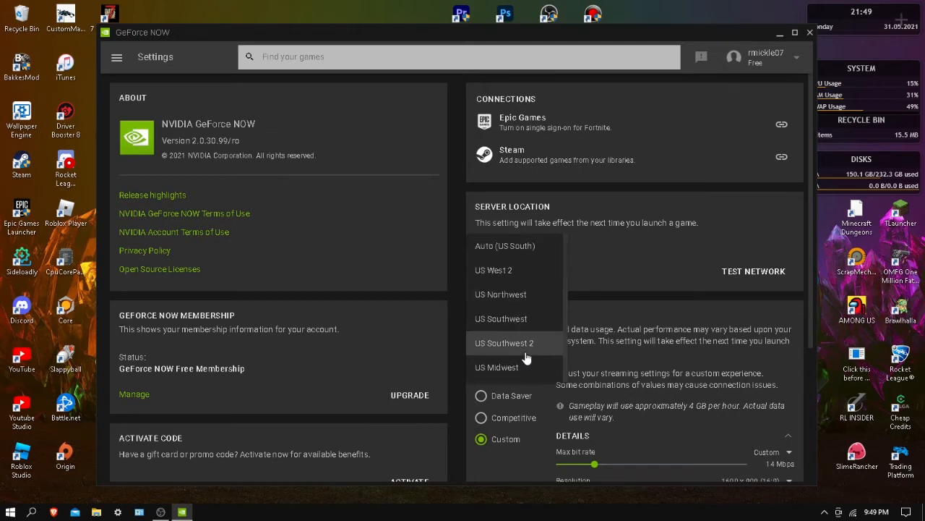
mouse_move(530, 351)
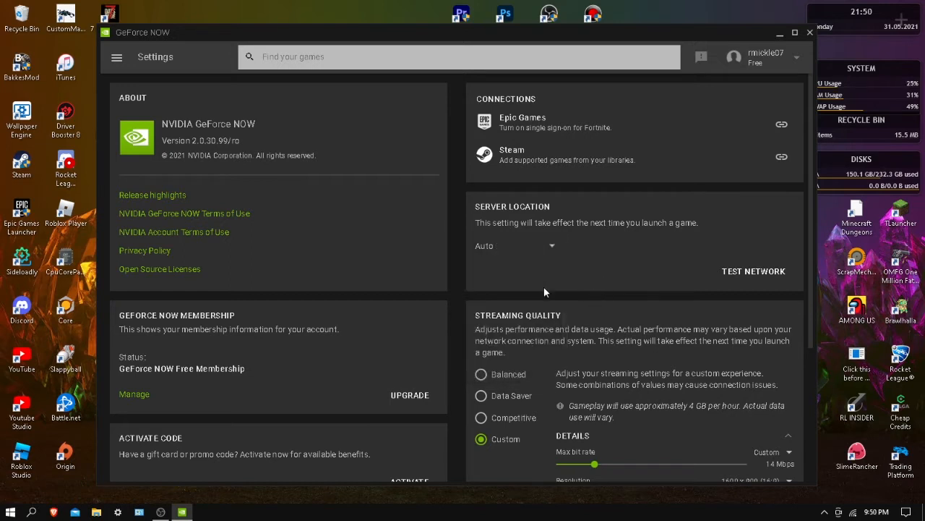
left_click(514, 245)
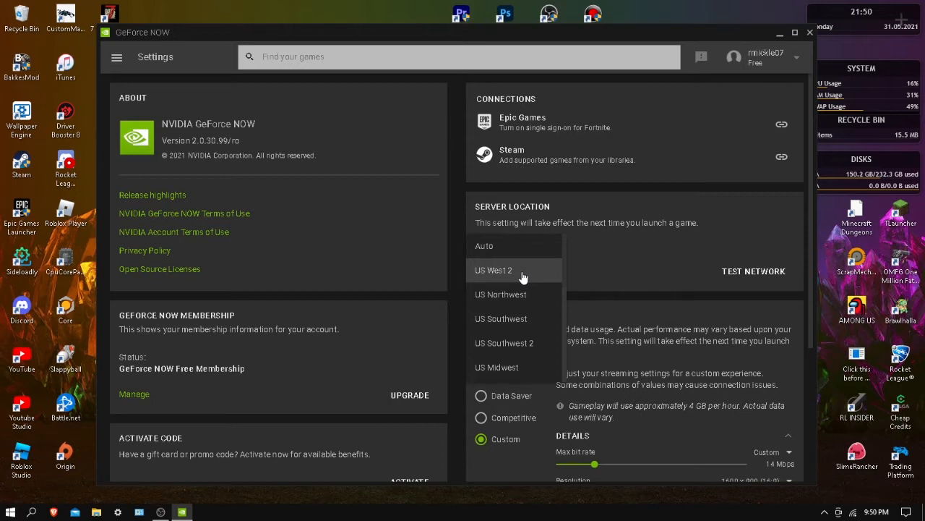
mouse_move(519, 284)
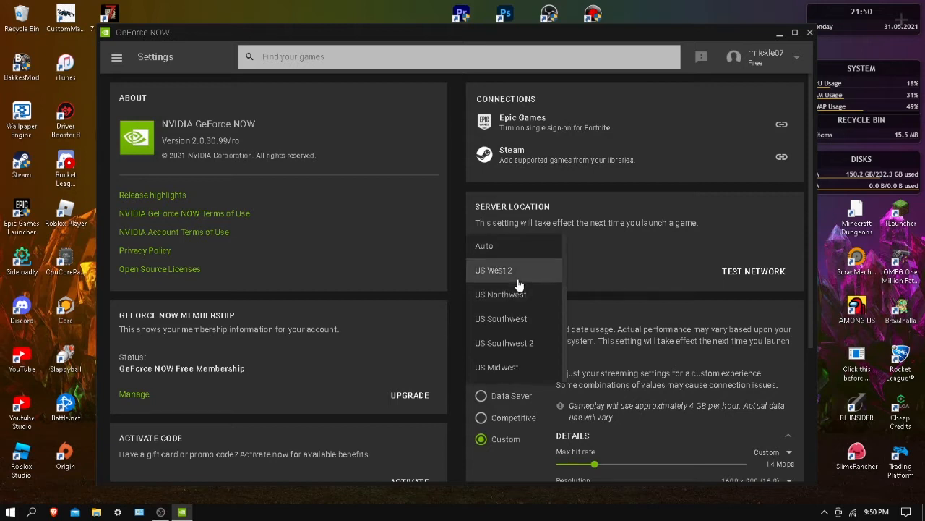
mouse_move(522, 284)
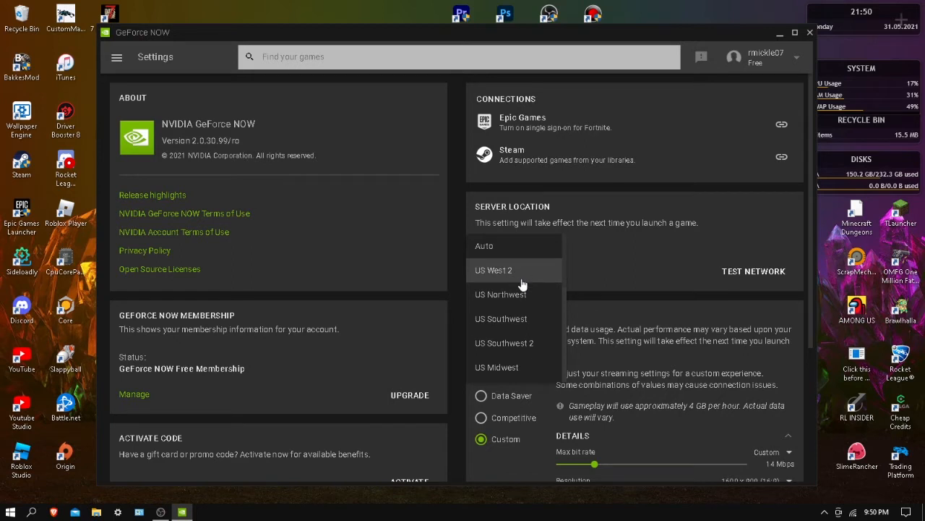
mouse_move(535, 245)
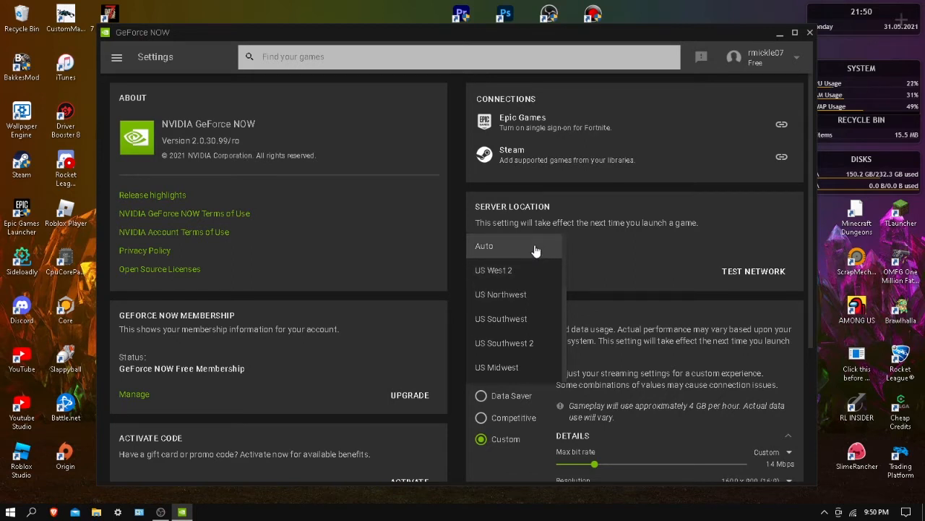
mouse_move(510, 255)
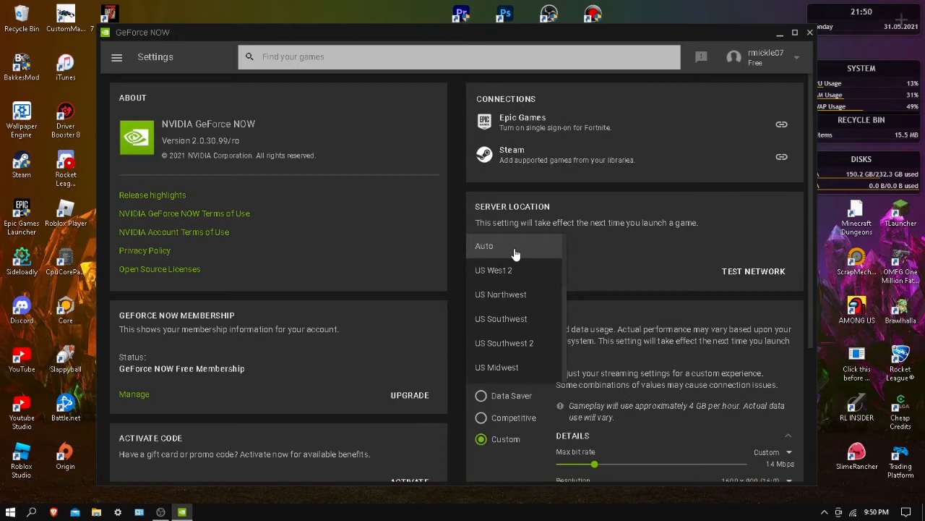
left_click(485, 245)
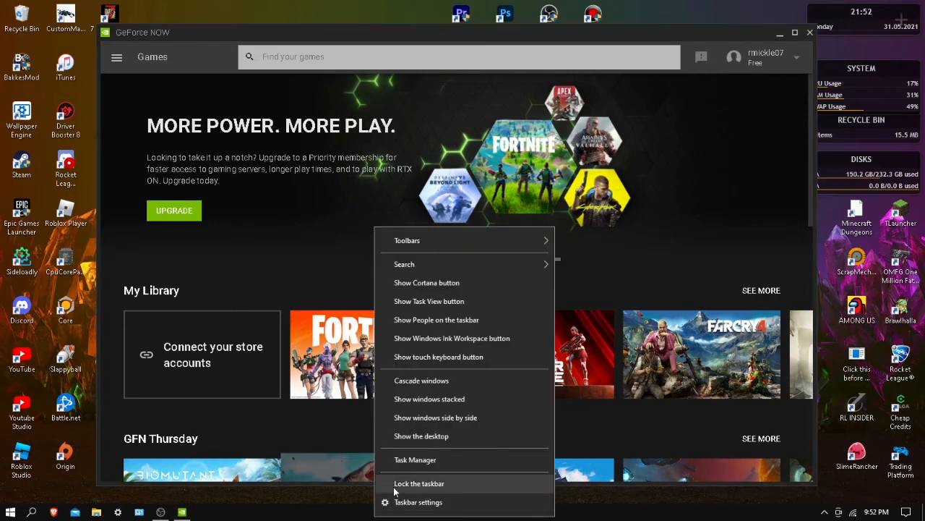
Set a GeForceNOW.exe process to High priority from Task Manager's Details tab.
left_click(415, 459)
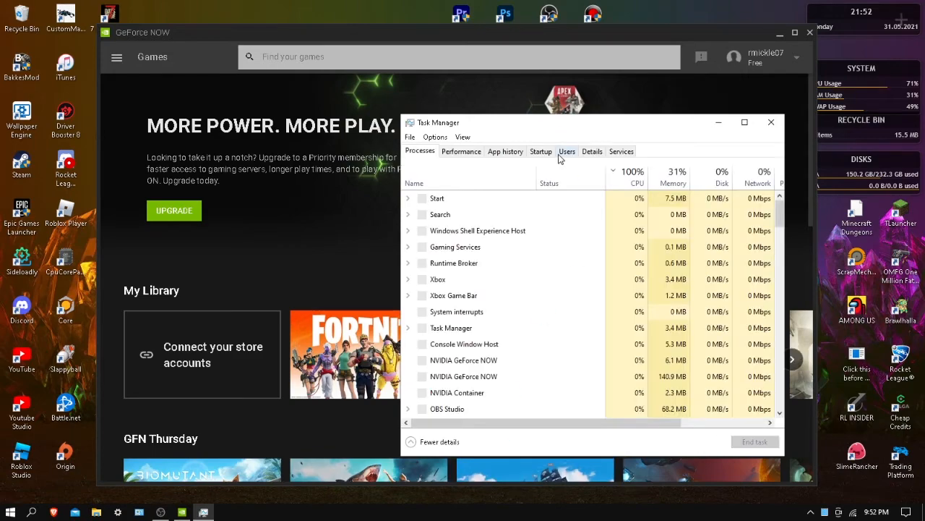
left_click(592, 151)
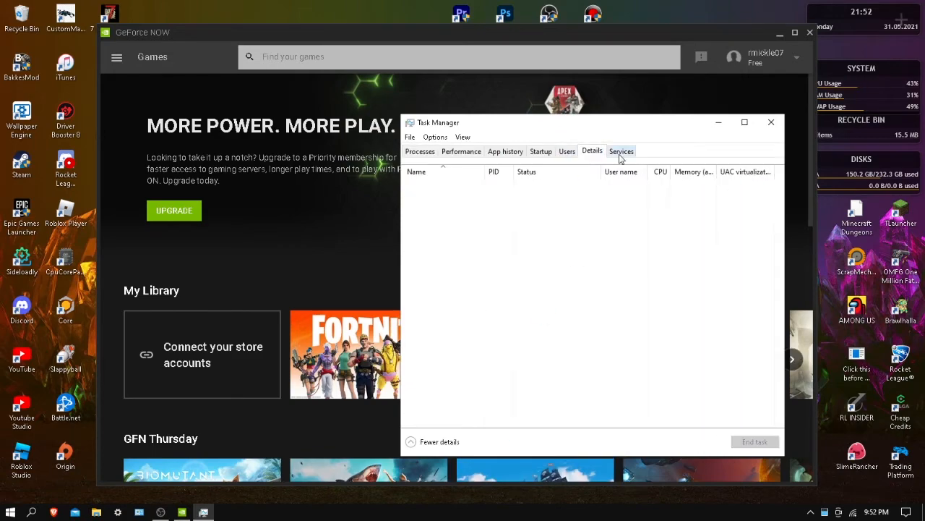
left_click(592, 151)
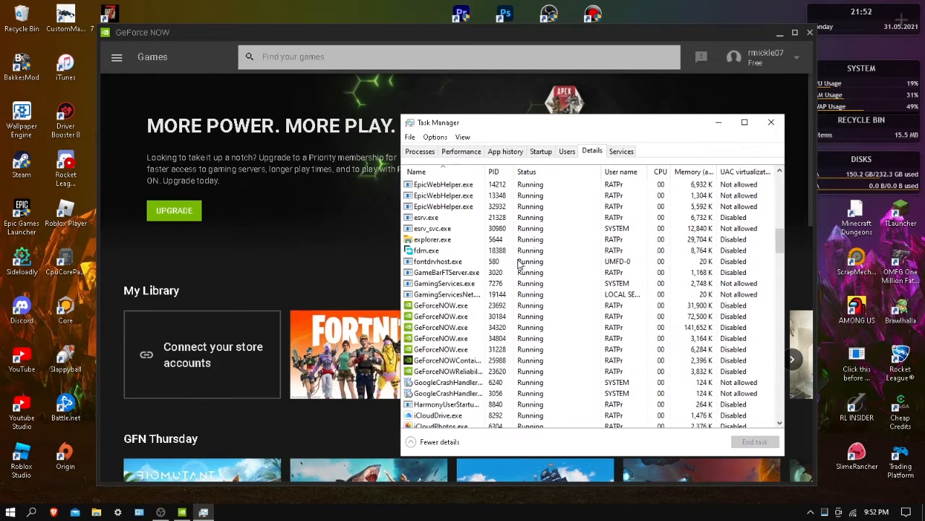
left_click(448, 360)
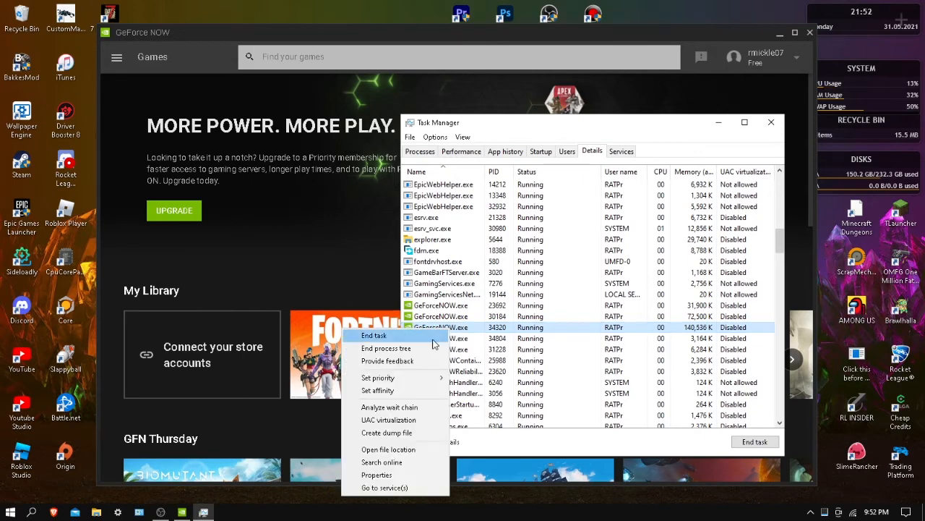
left_click(377, 376)
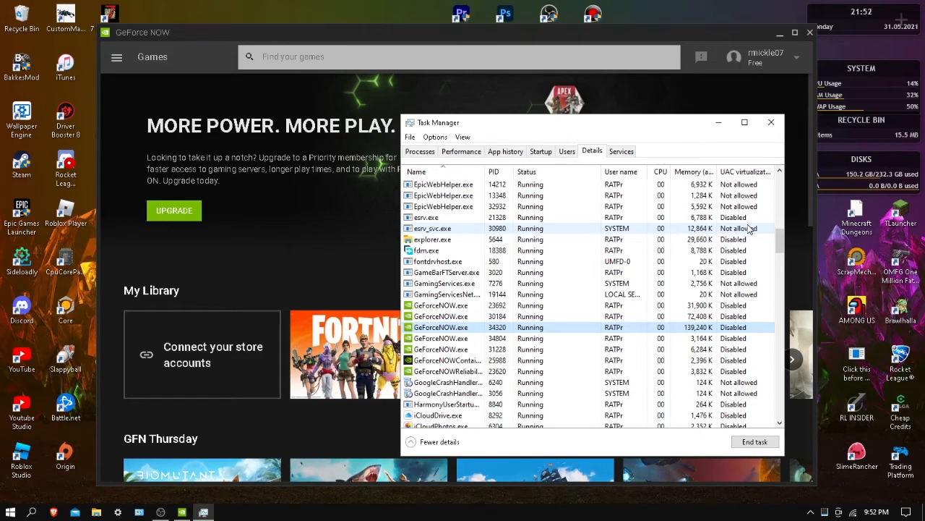
left_click(432, 217)
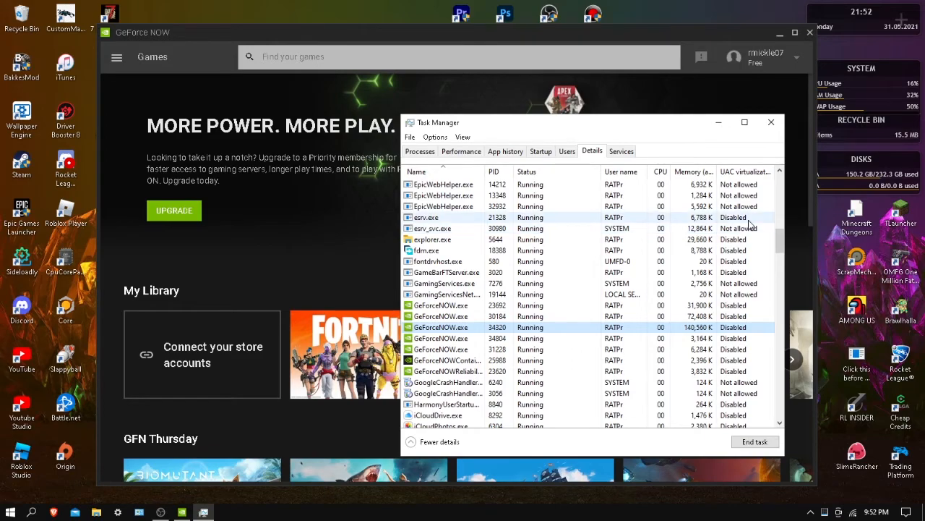
Close Task Manager and search Start for 'grap' to reach Graphics settings.
left_click(771, 121)
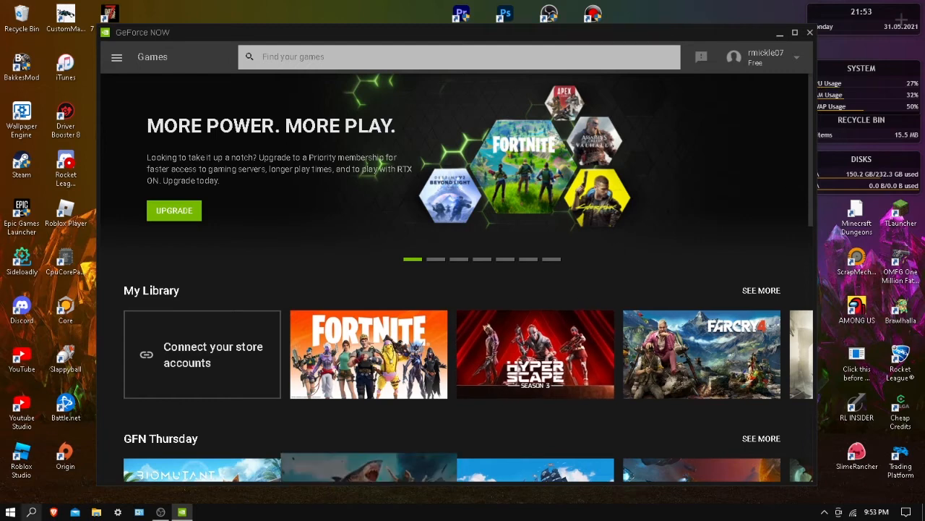
type("grap")
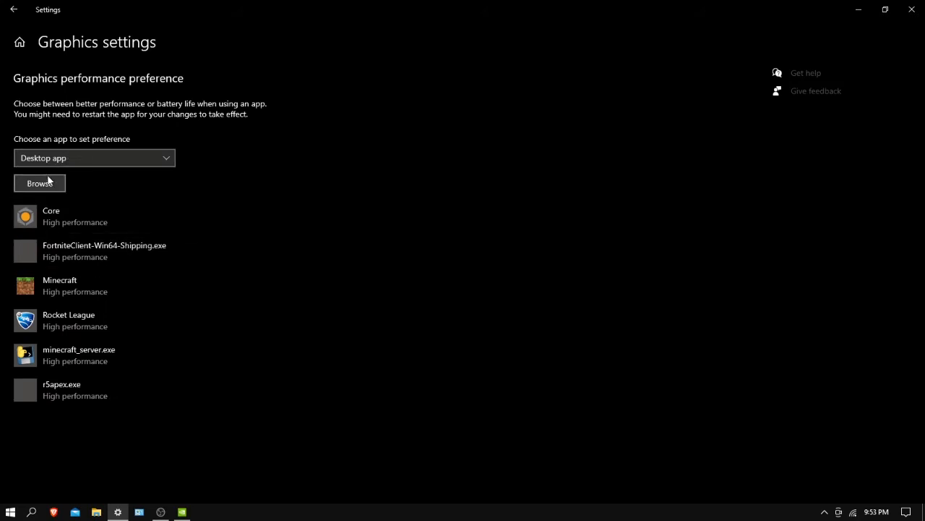
Start choosing a program for a graphics preference and open the local app data folder.
left_click(39, 183)
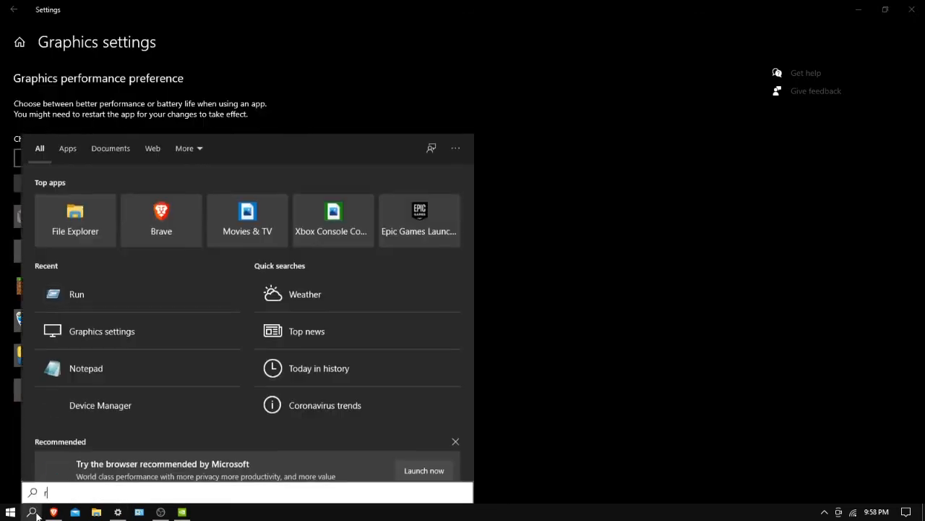
type("unb")
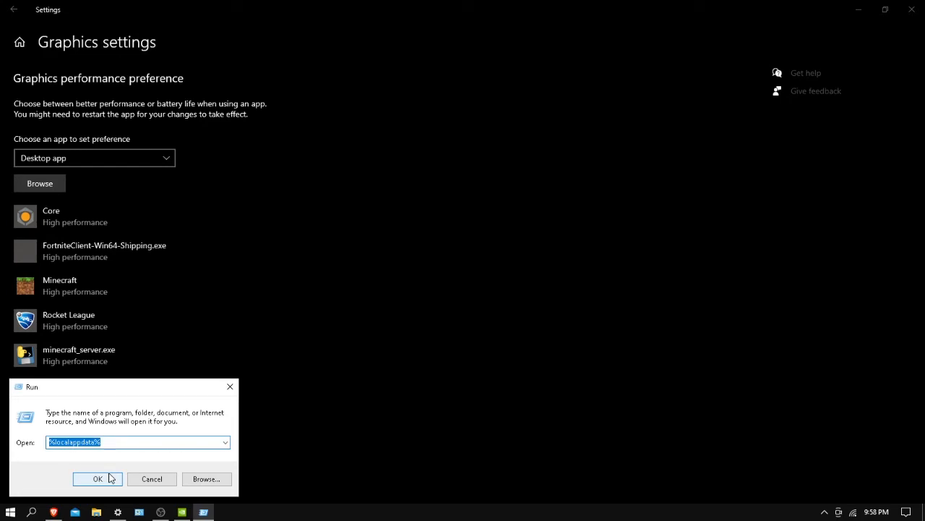
left_click(98, 478)
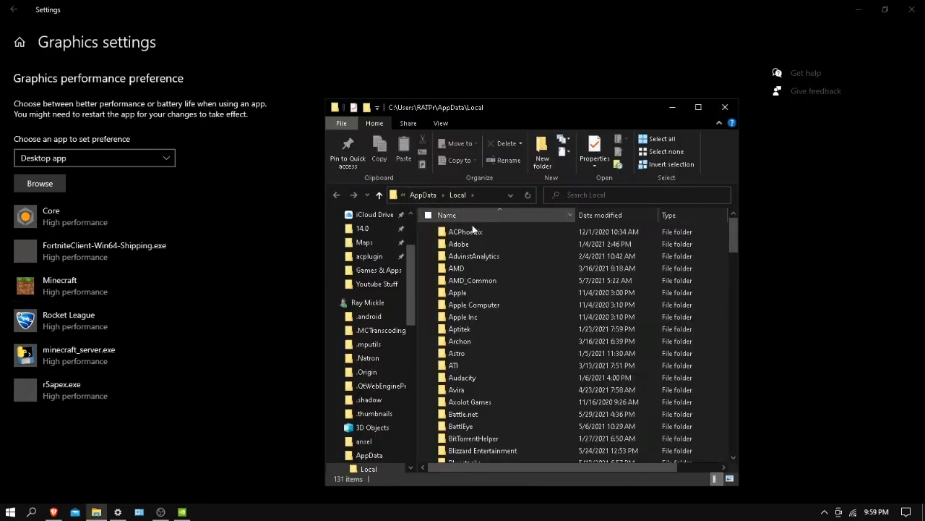
scroll("down", 3)
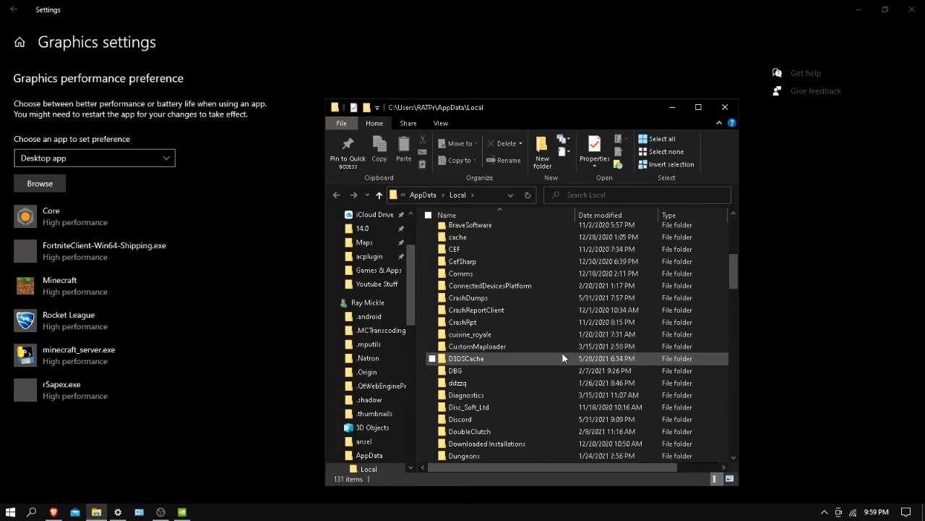
scroll("down", 3)
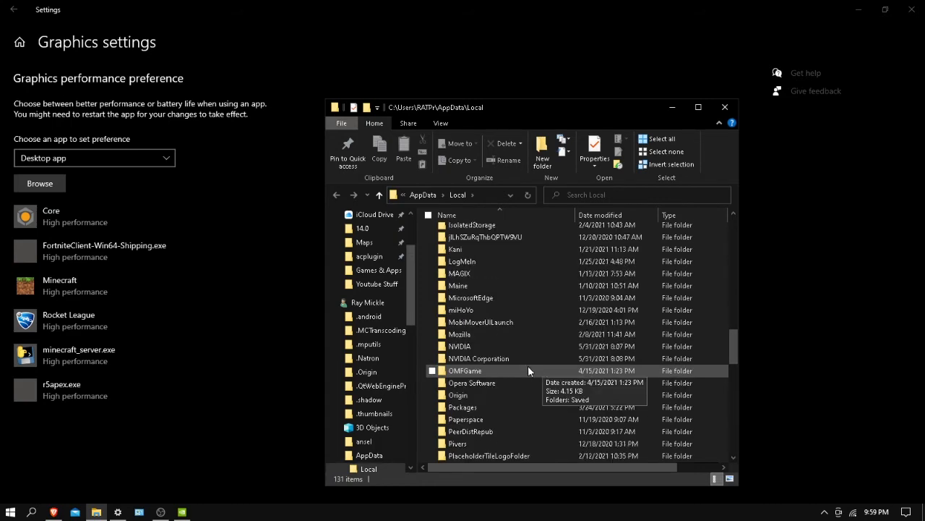
Navigate NVIDIA Corporation > GeForceNOW > CEF to GeForceNOW.exe, then close File Explorer.
left_click(478, 322)
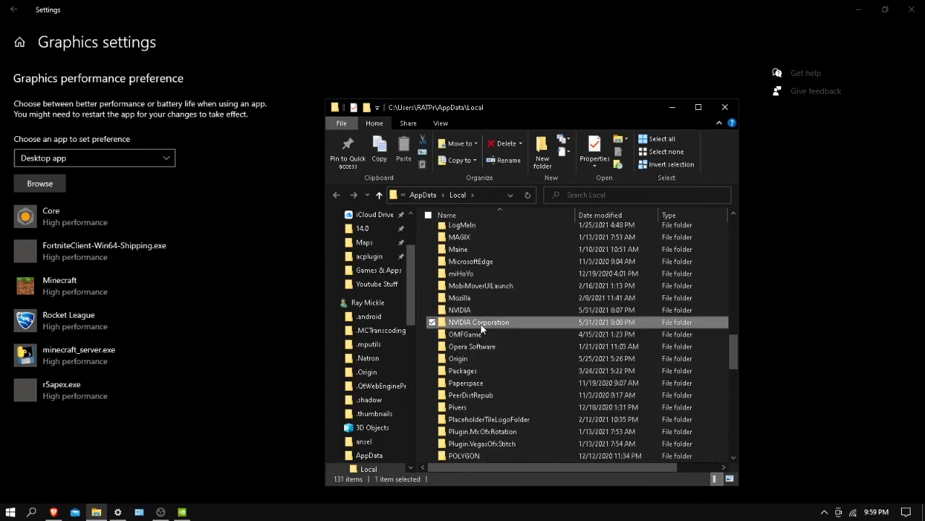
double_click(479, 321)
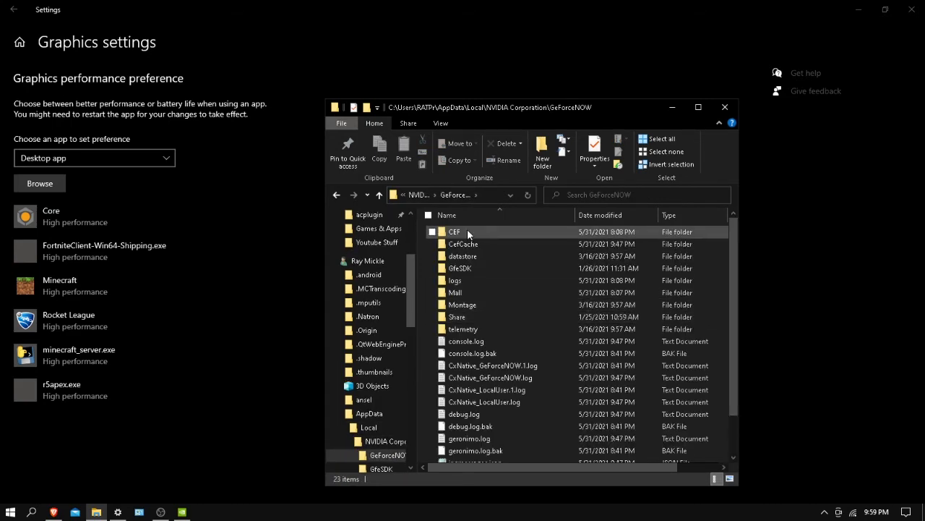
double_click(454, 232)
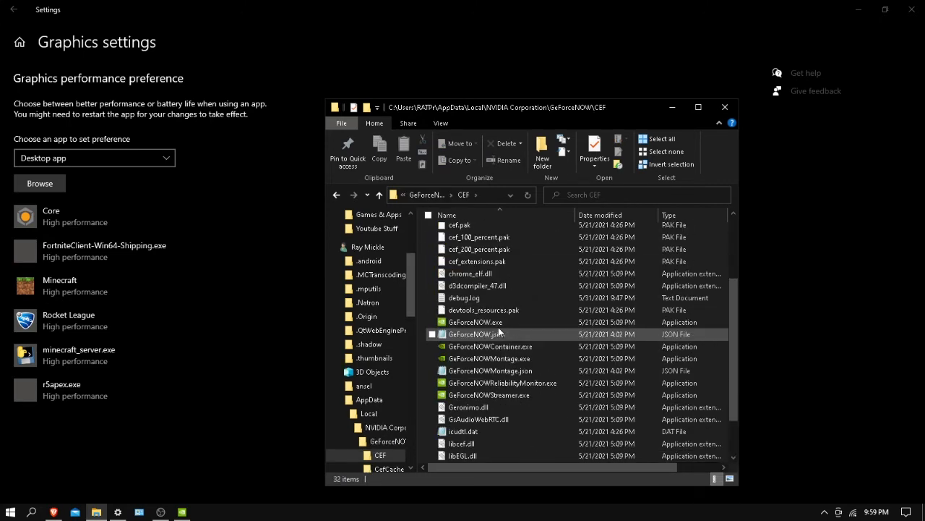
mouse_move(475, 322)
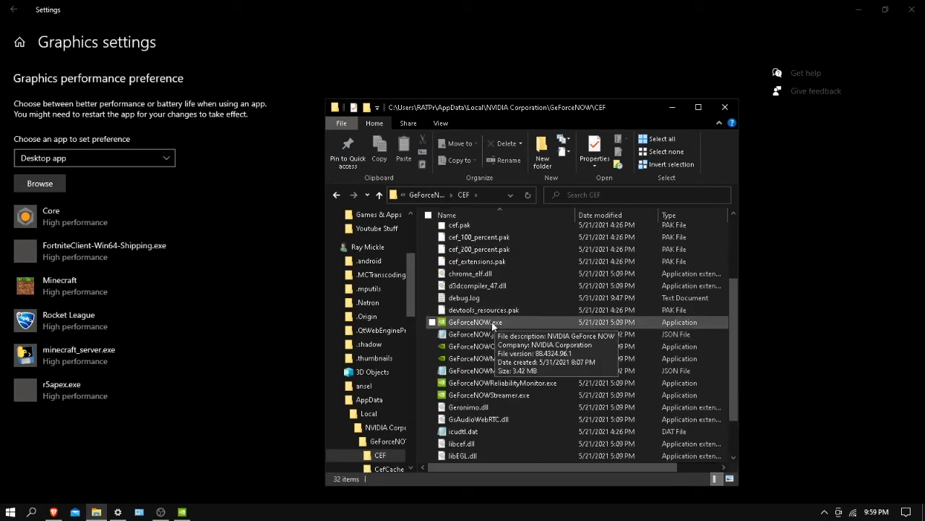
mouse_move(61, 178)
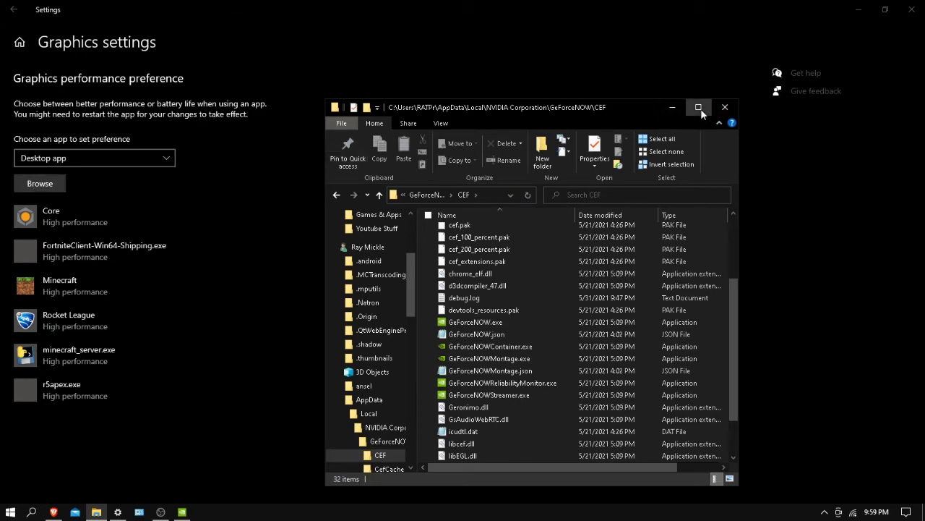
left_click(699, 107)
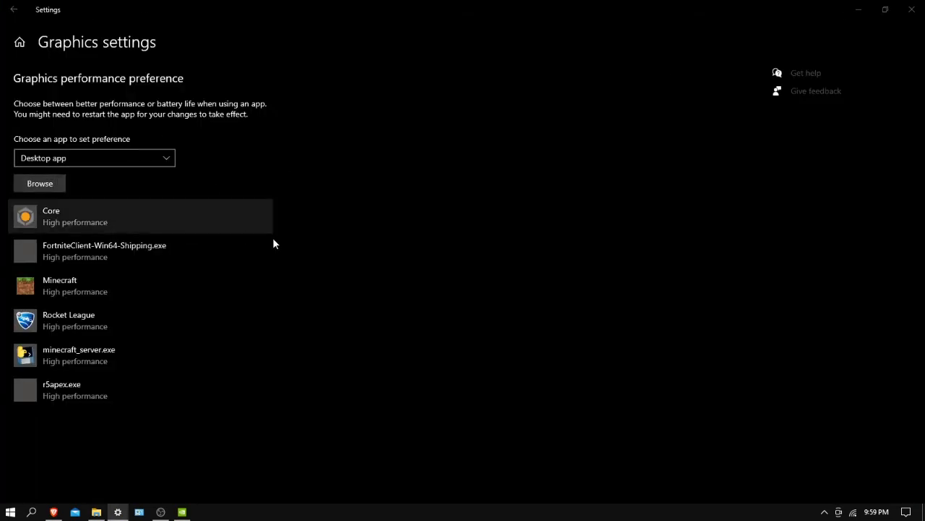
Add GeForceNOW.exe to the graphics app list and save it as High performance.
left_click(39, 183)
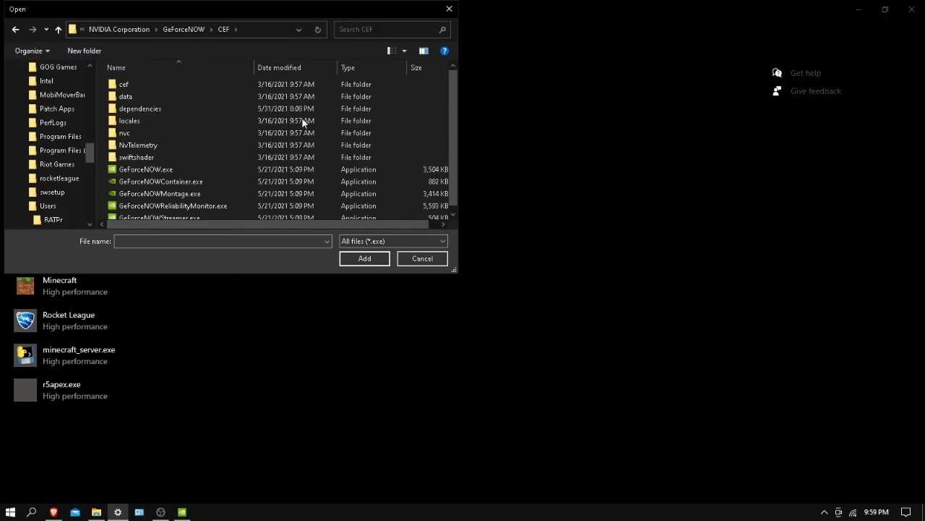
left_click(146, 169)
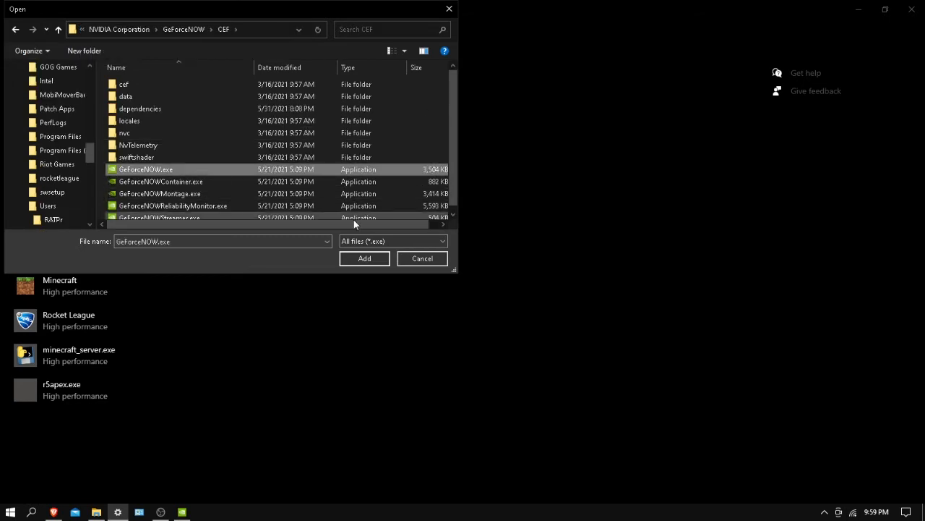
mouse_move(354, 253)
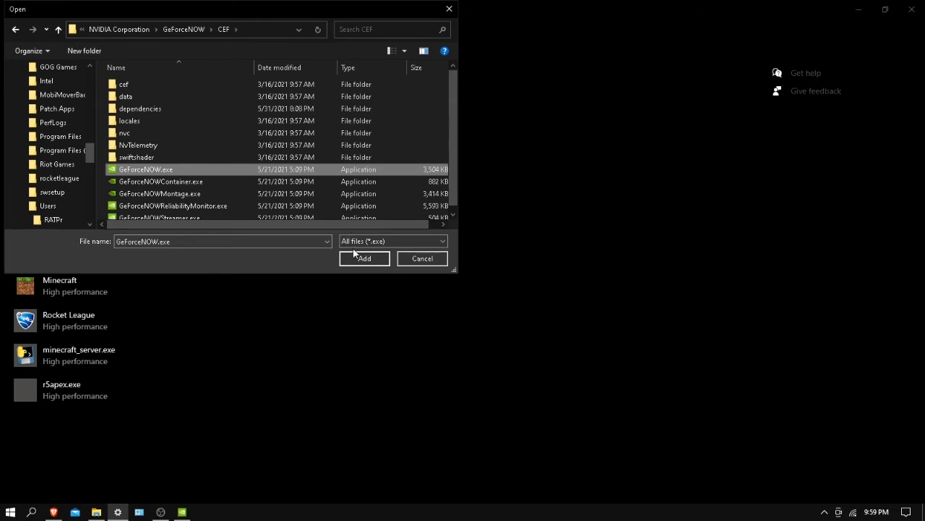
left_click(364, 258)
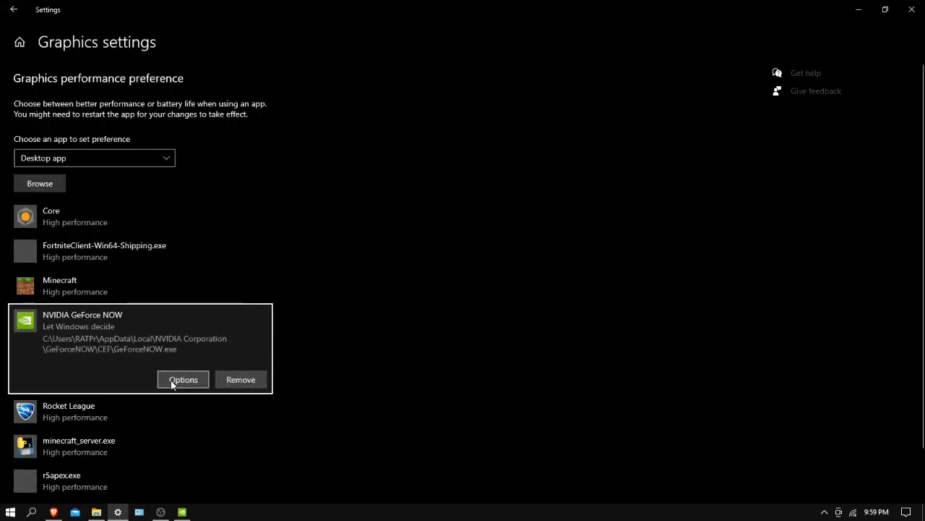
left_click(183, 379)
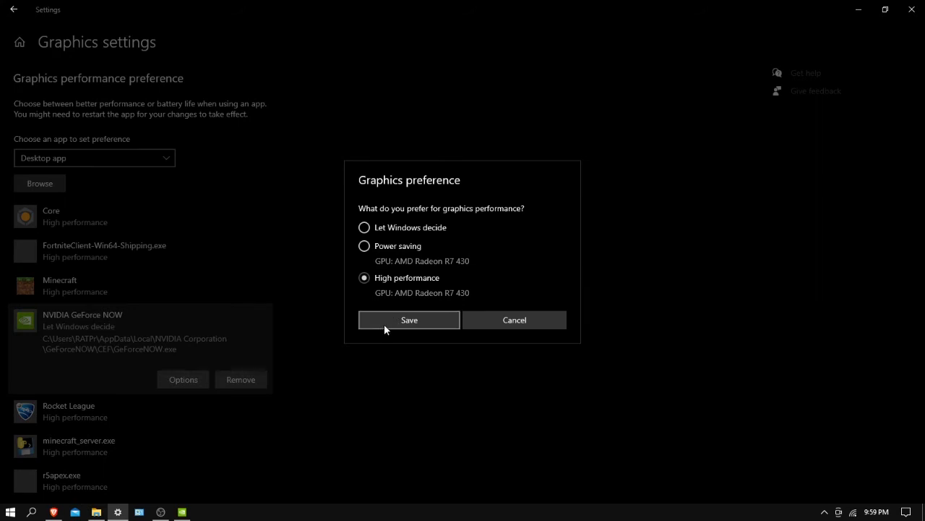
left_click(408, 319)
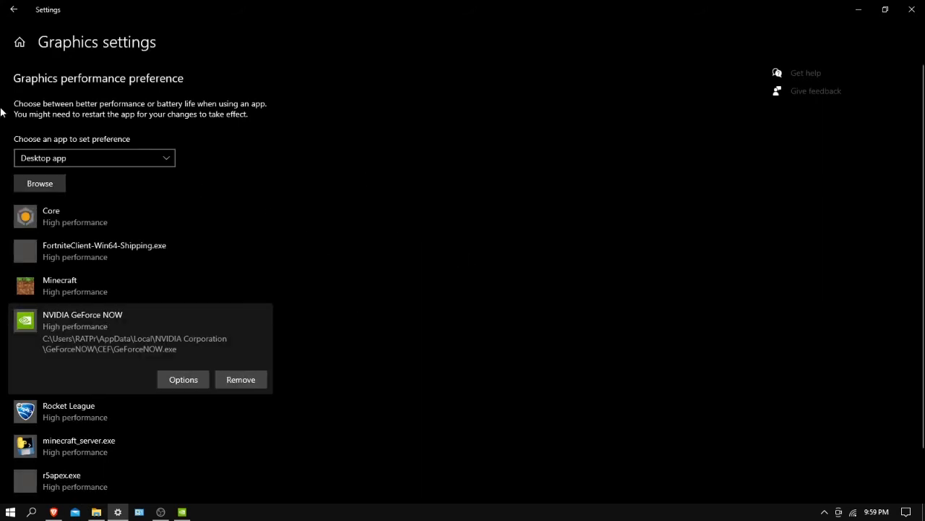
mouse_move(57, 504)
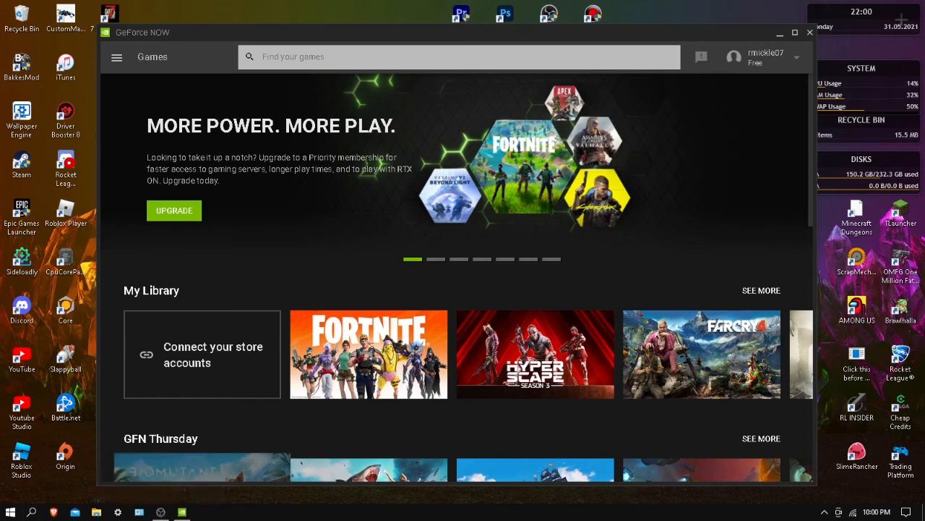
mouse_move(458, 437)
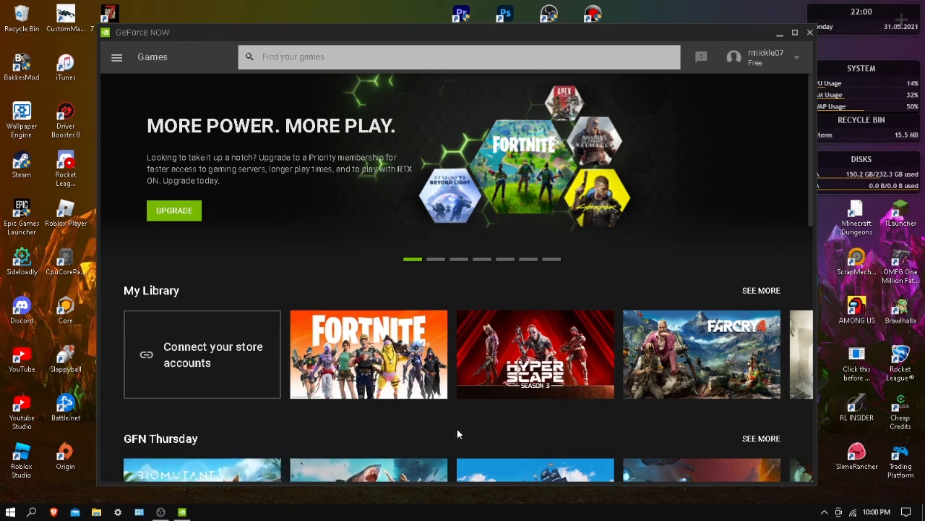
mouse_move(460, 443)
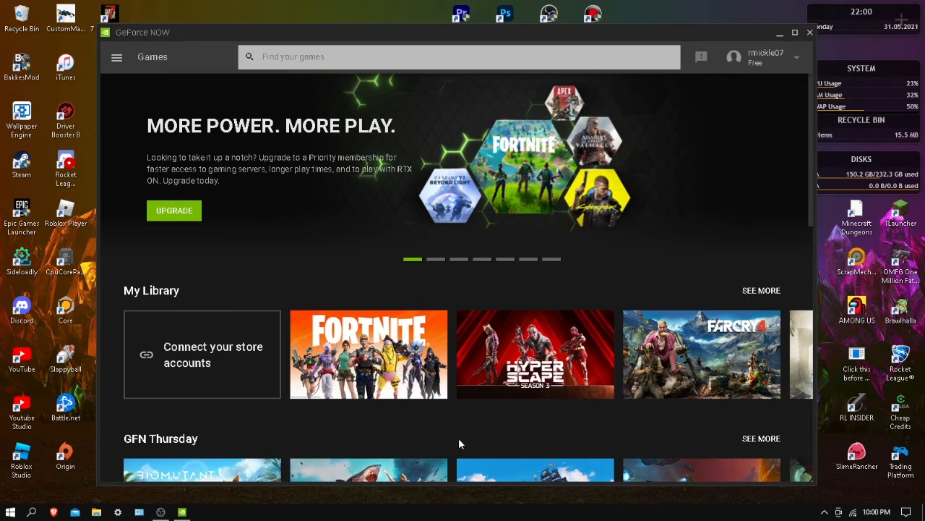